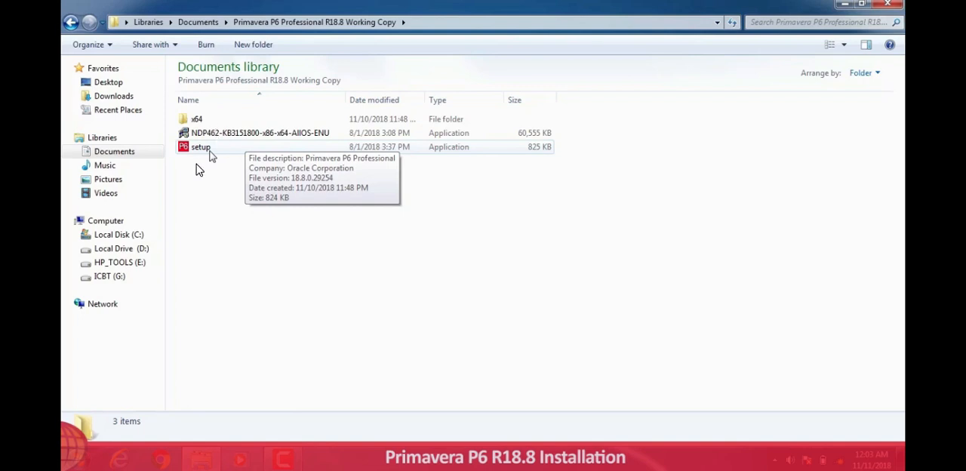
pyautogui.moveTo(211, 159)
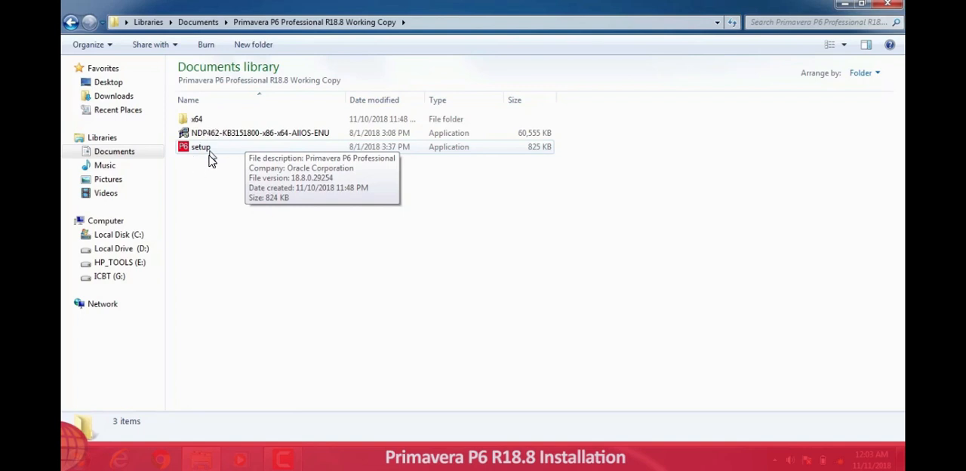
pyautogui.moveTo(79, 410)
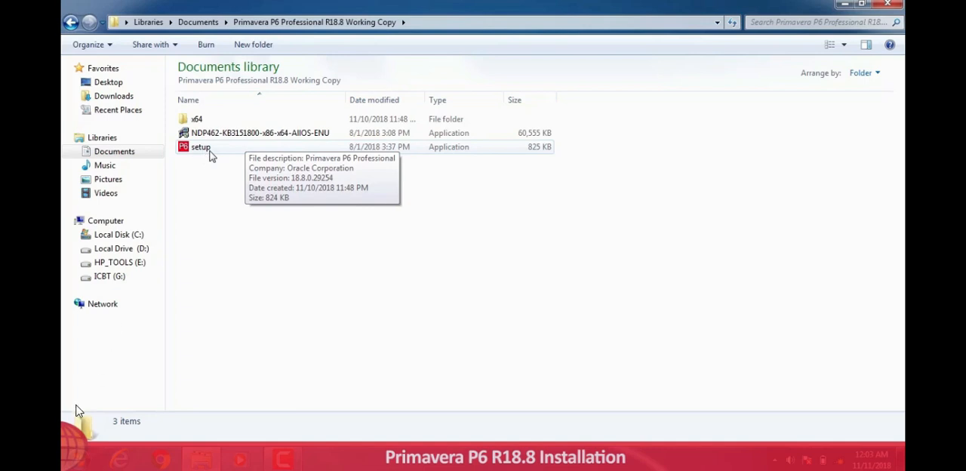
# Launch setup.exe from the R18.8 Working Copy folder and allow it to run past the security warning.
pyautogui.click(201, 146)
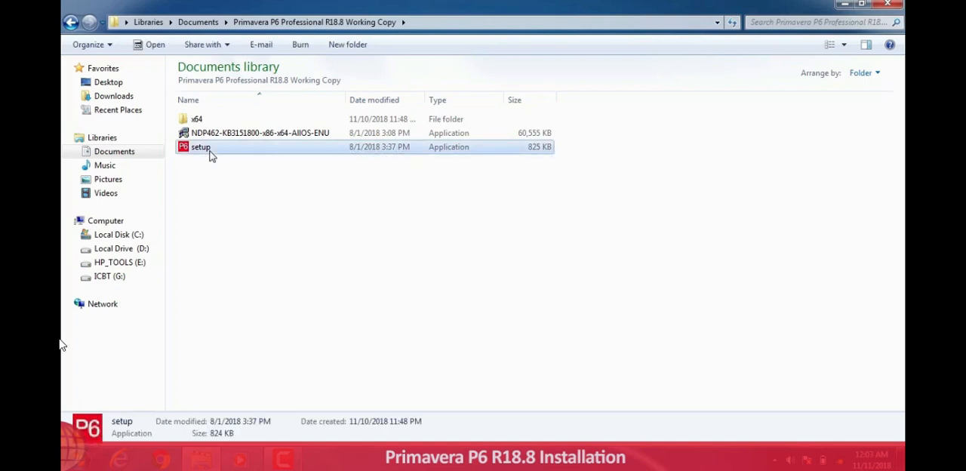
pyautogui.doubleClick(201, 146)
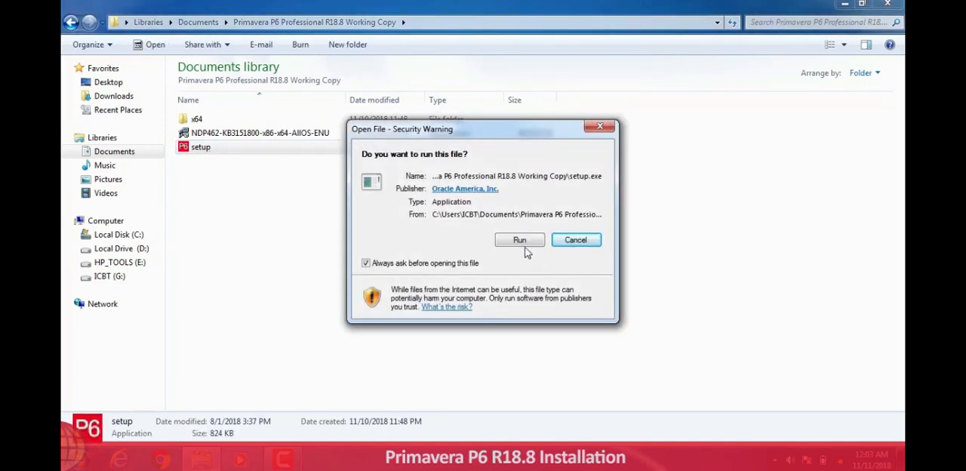
pyautogui.click(519, 238)
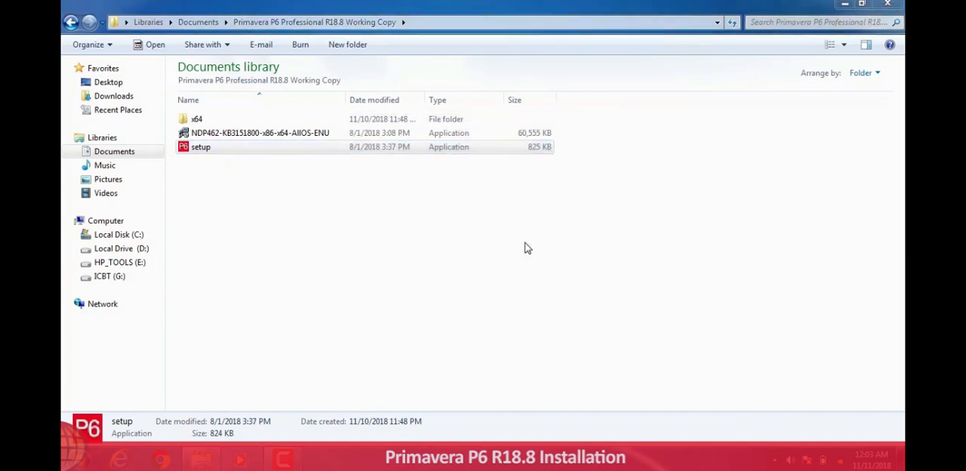
pyautogui.doubleClick(201, 147)
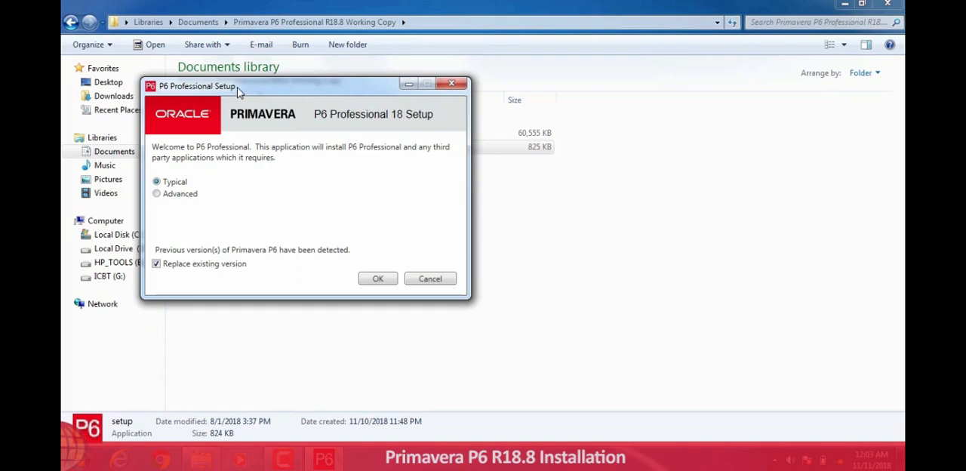
pyautogui.moveTo(264, 190)
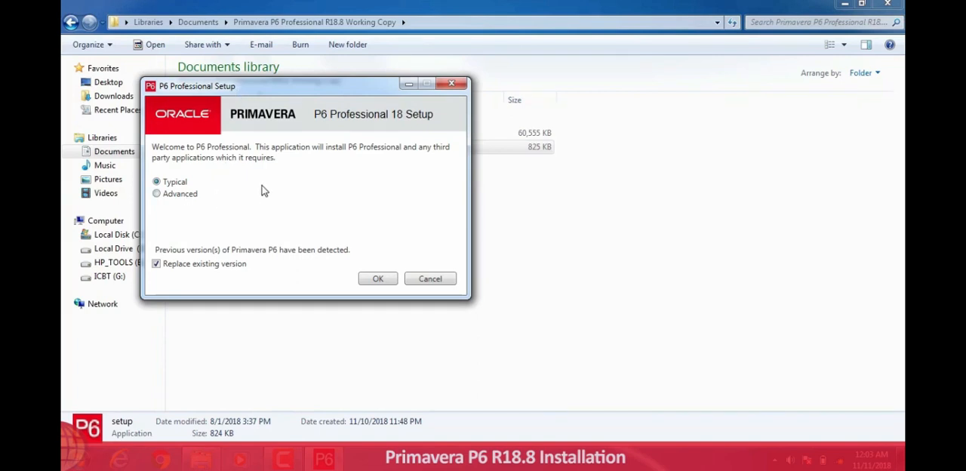
pyautogui.moveTo(194, 202)
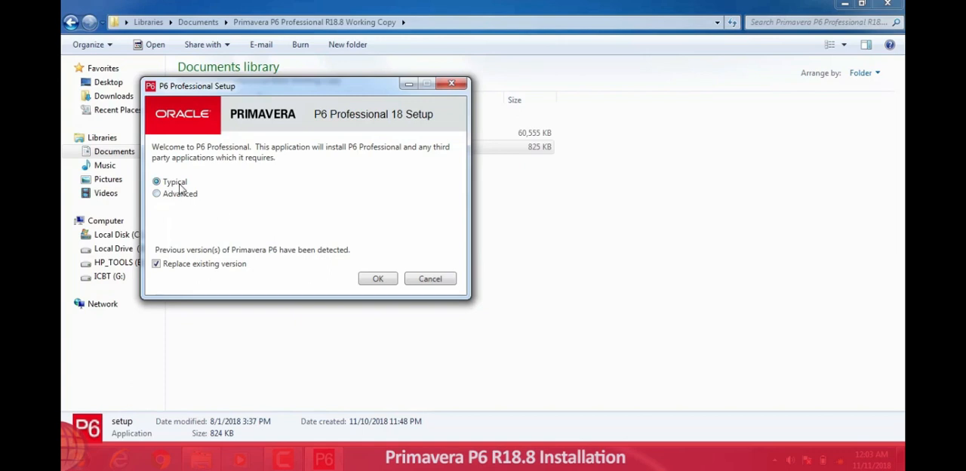
pyautogui.moveTo(236, 281)
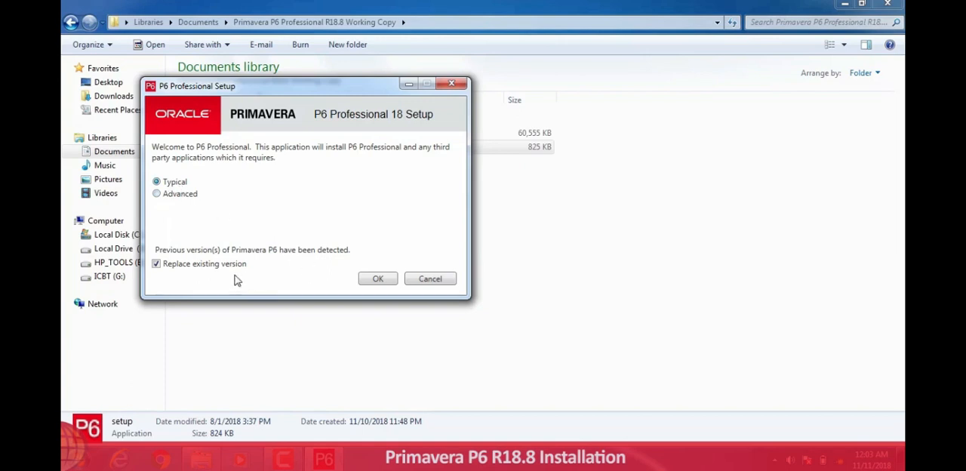
pyautogui.moveTo(203, 286)
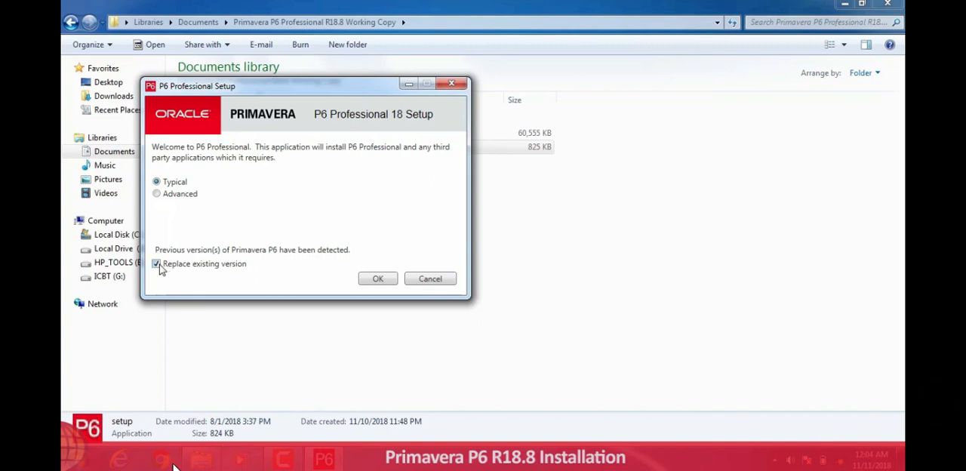
# Keep the Typical install, turn off Replace existing version, and continue to Ready To Install.
pyautogui.click(157, 263)
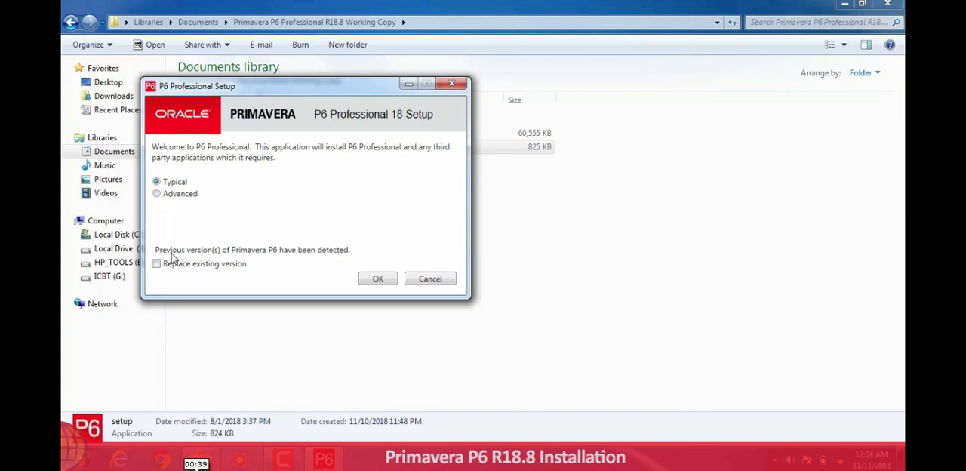
pyautogui.click(377, 278)
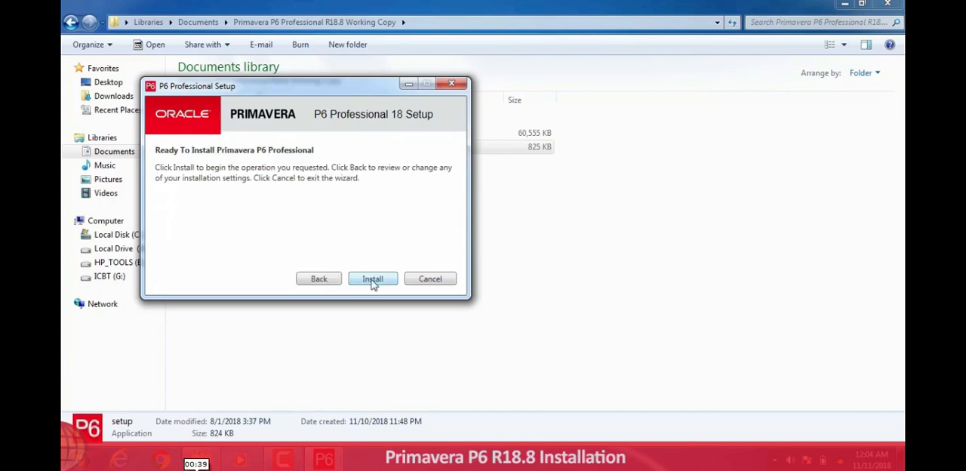
# Install P6 Professional and finish with Run Database Configuration left checked.
pyautogui.click(372, 278)
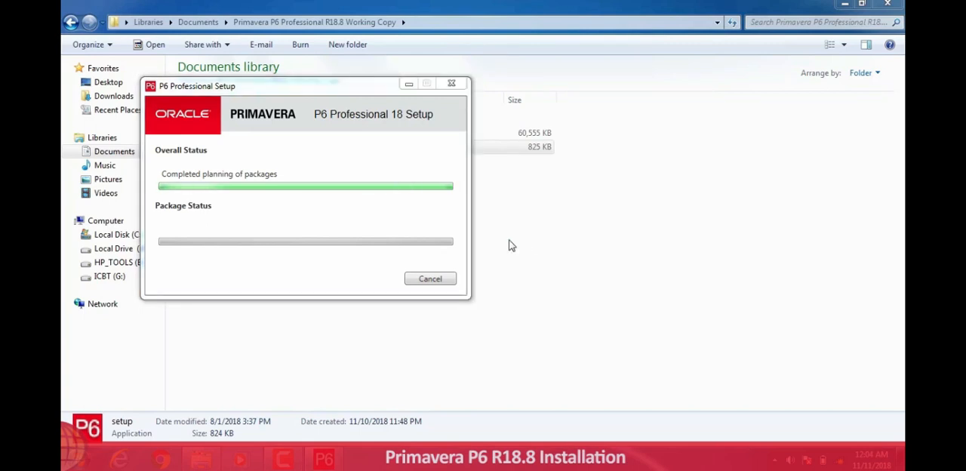
pyautogui.moveTo(504, 244)
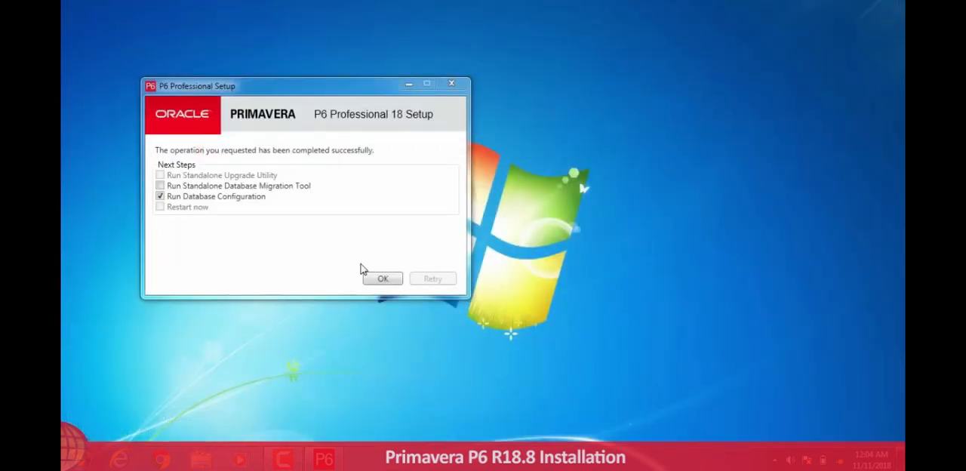
pyautogui.moveTo(179, 275)
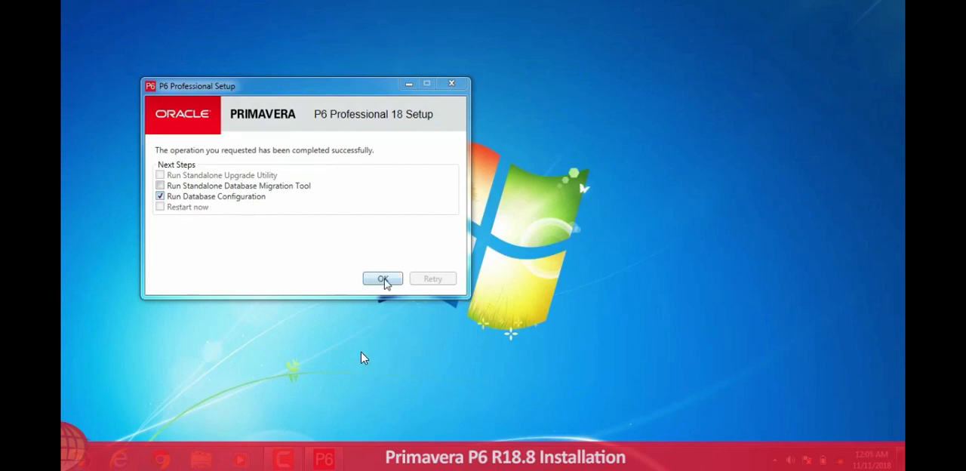
pyautogui.click(383, 278)
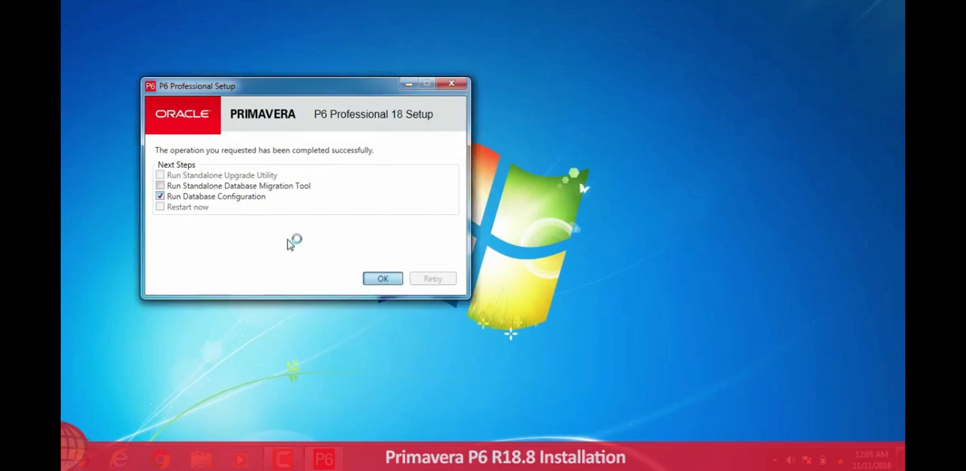
# Choose the P6 Pro Standalone (SQLite) driver and the 'Add a new standalone database and connection' option.
pyautogui.click(384, 278)
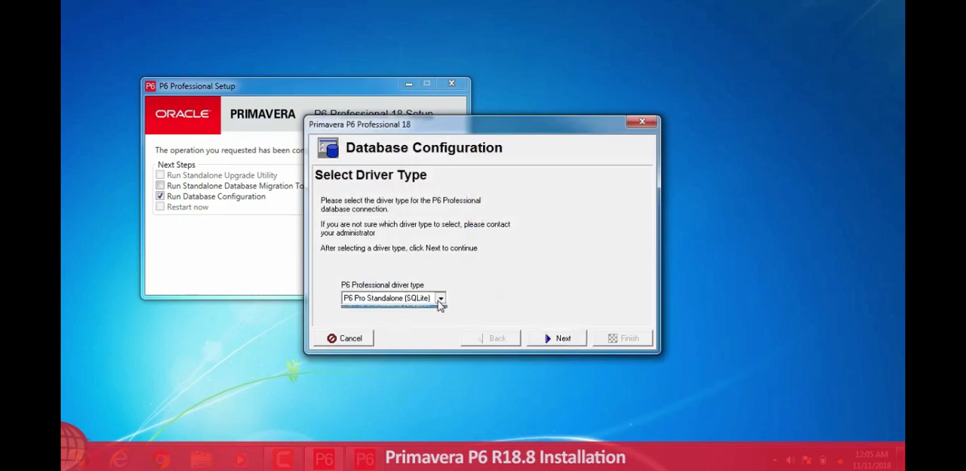
pyautogui.click(441, 298)
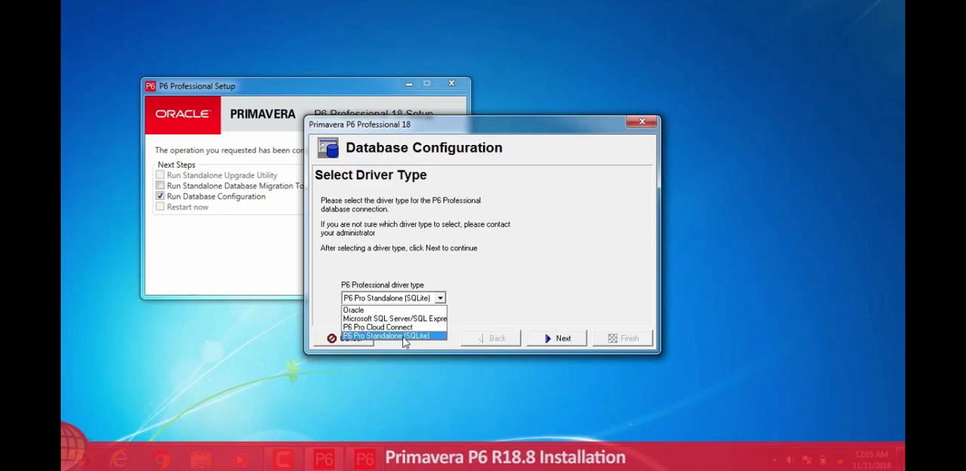
pyautogui.click(389, 336)
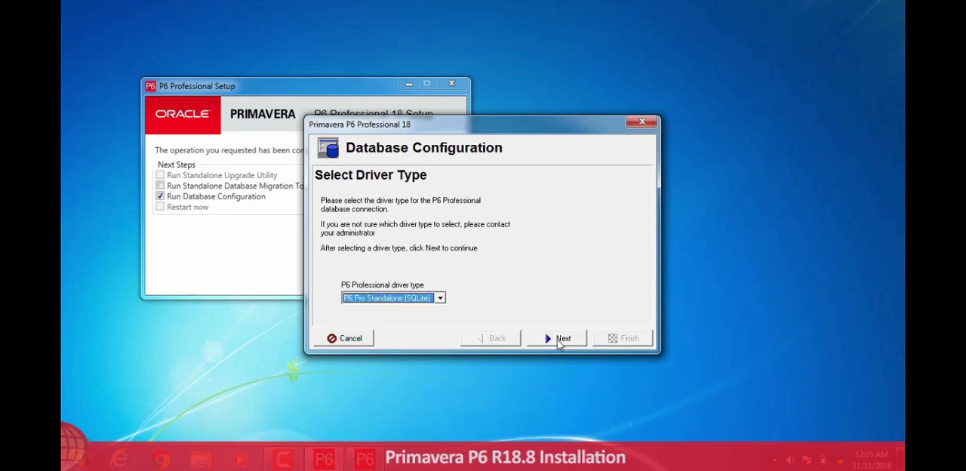
pyautogui.click(557, 338)
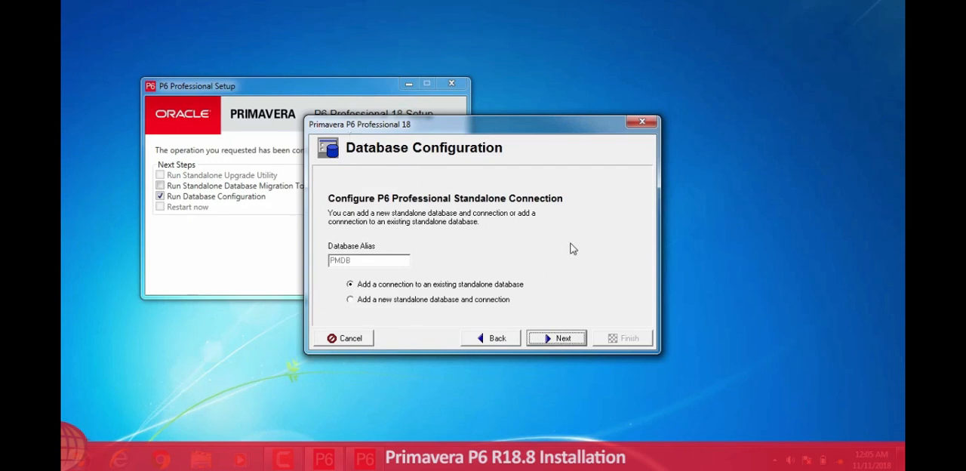
pyautogui.moveTo(529, 257)
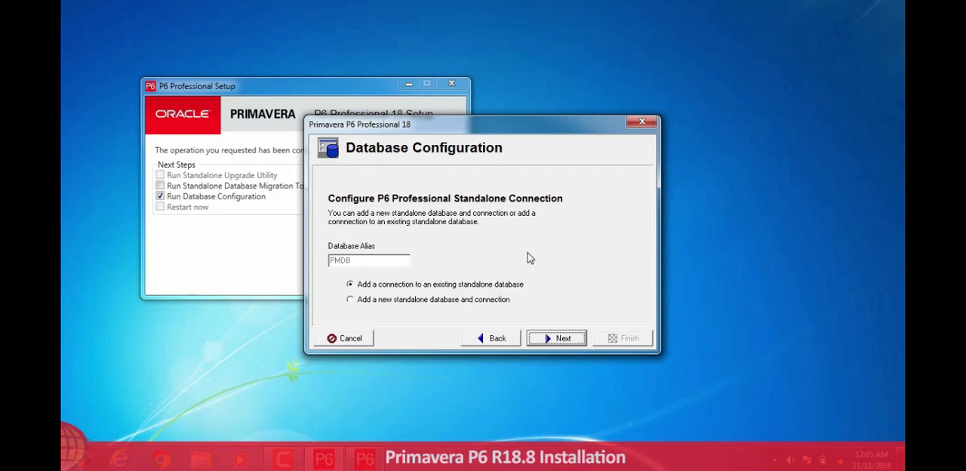
pyautogui.click(351, 299)
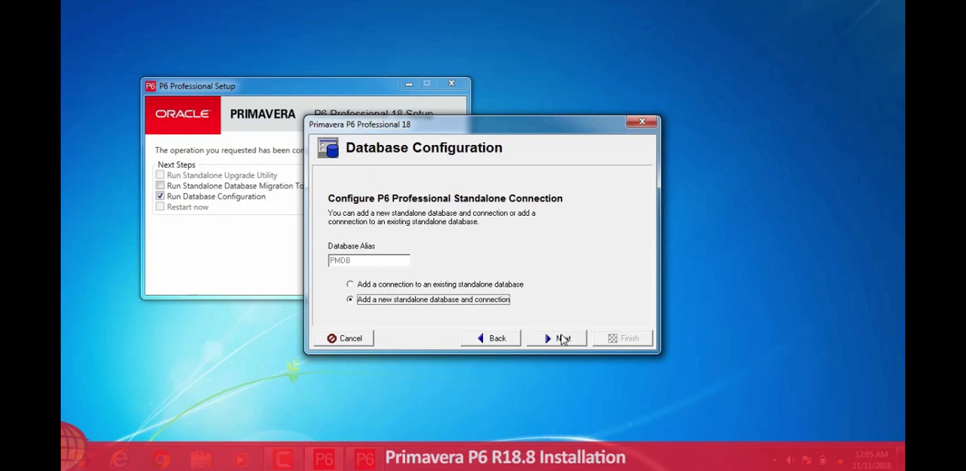
# Enter and confirm the admin password, then turn off Load Sample Data on the File Name page.
pyautogui.click(558, 338)
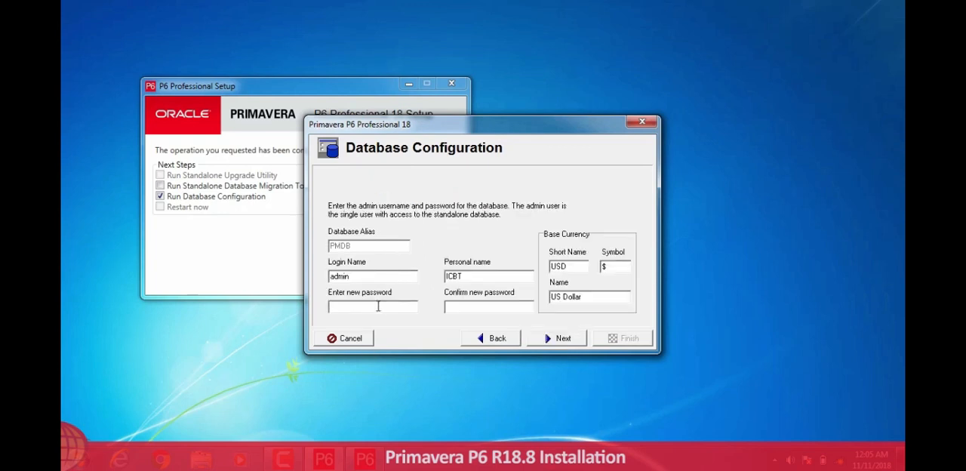
pyautogui.write('****')
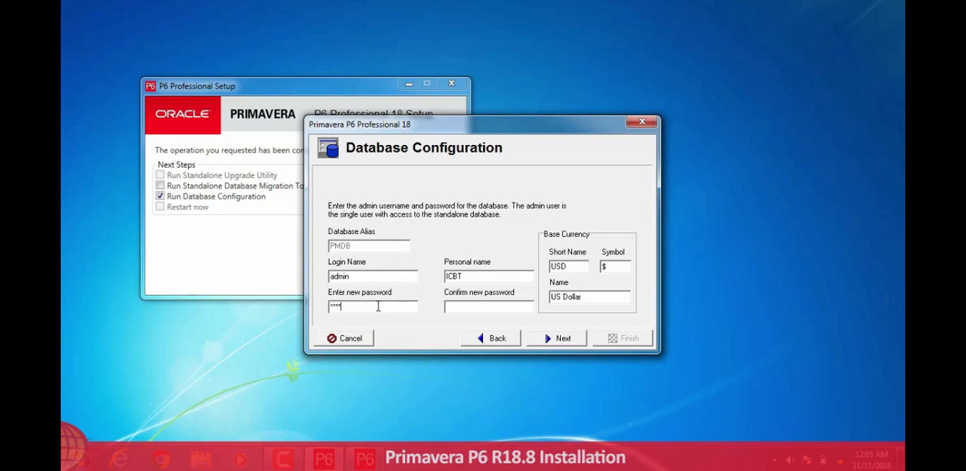
pyautogui.write('1')
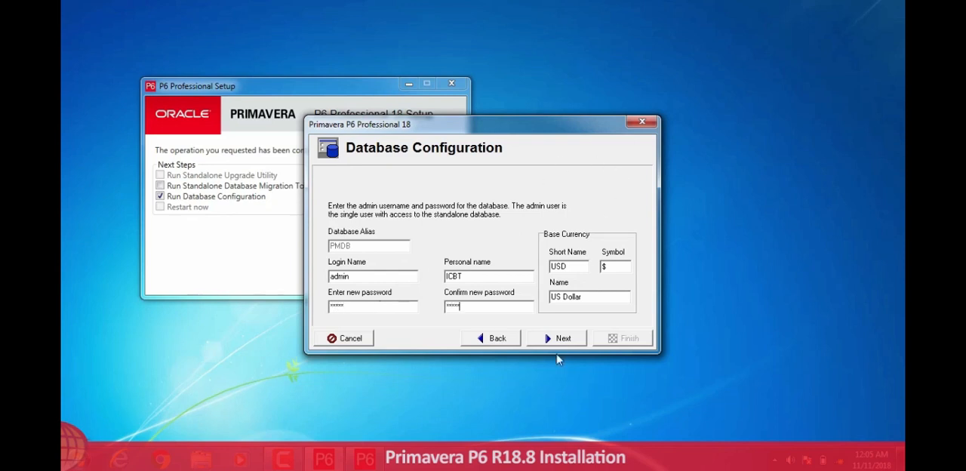
pyautogui.click(555, 338)
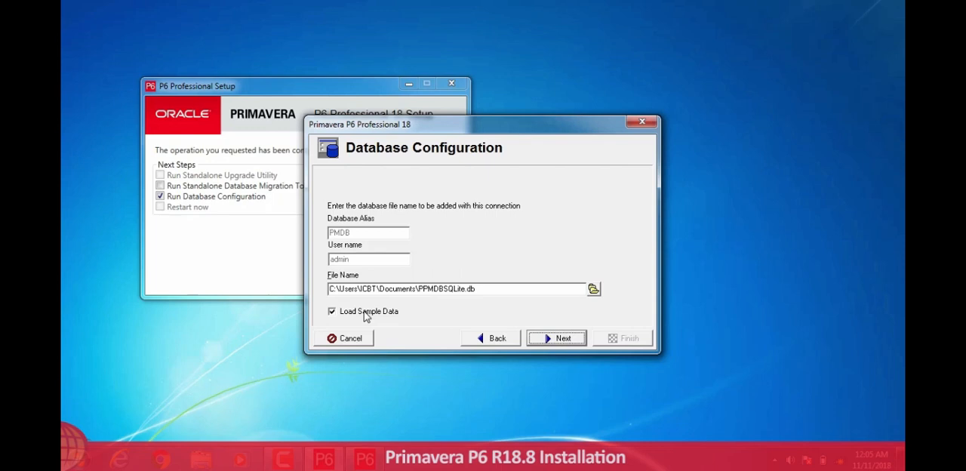
pyautogui.click(332, 311)
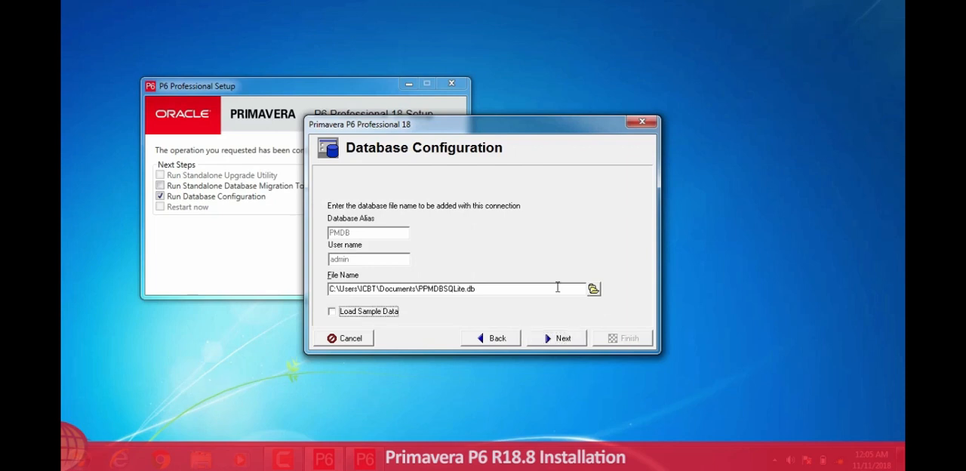
# Browse to HP_TOOLS (E:) and save the new database file as HOMEWORK.db.
pyautogui.click(593, 288)
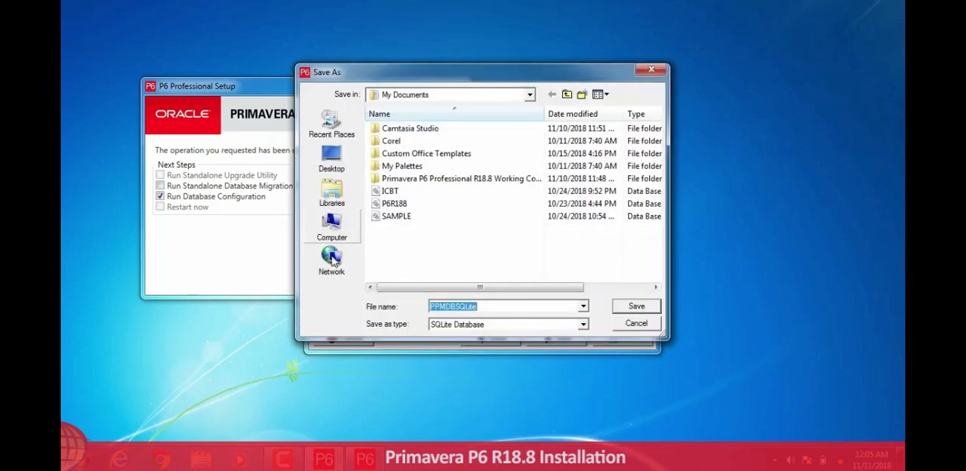
pyautogui.moveTo(333, 226)
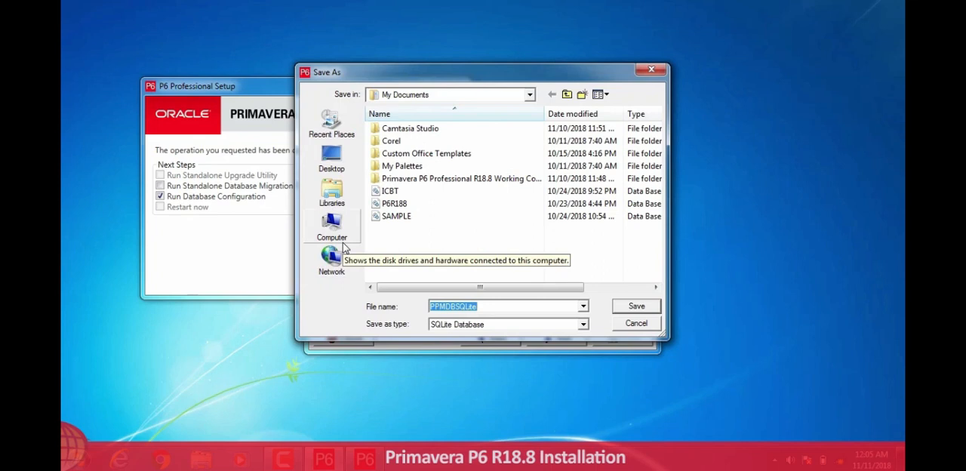
pyautogui.moveTo(344, 242)
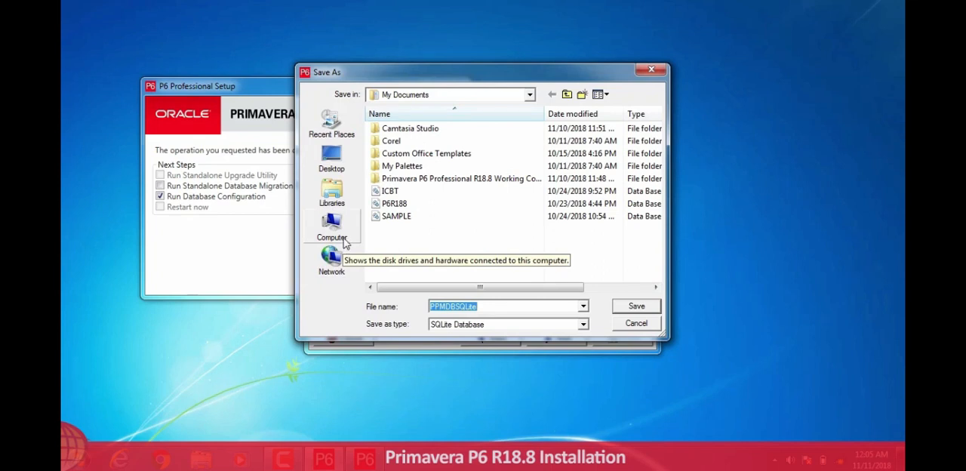
pyautogui.click(333, 226)
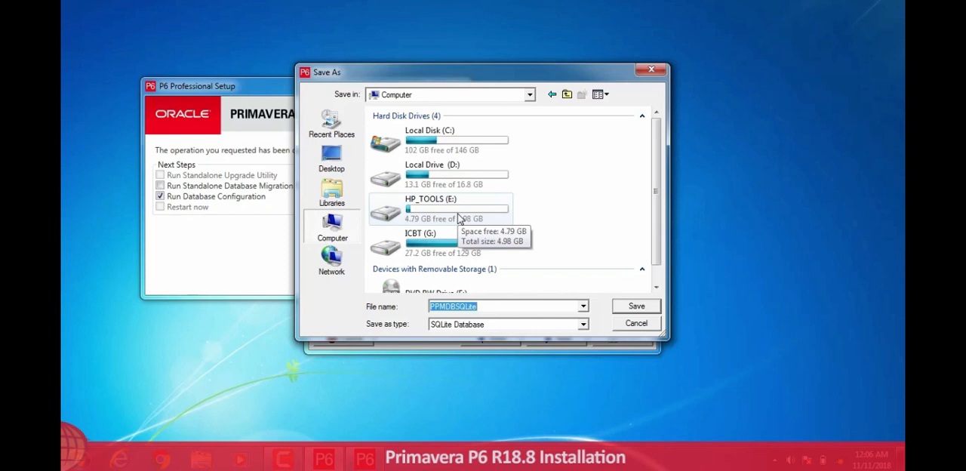
pyautogui.moveTo(450, 174)
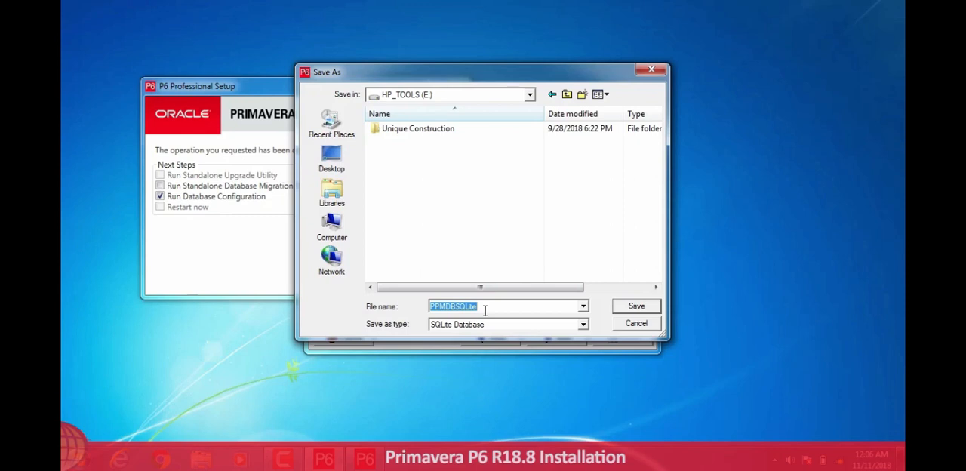
pyautogui.write('H')
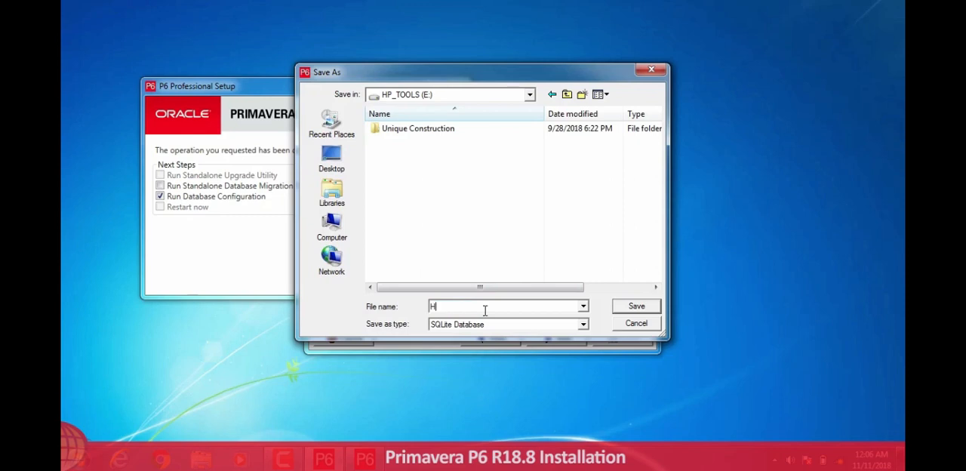
pyautogui.write('OME')
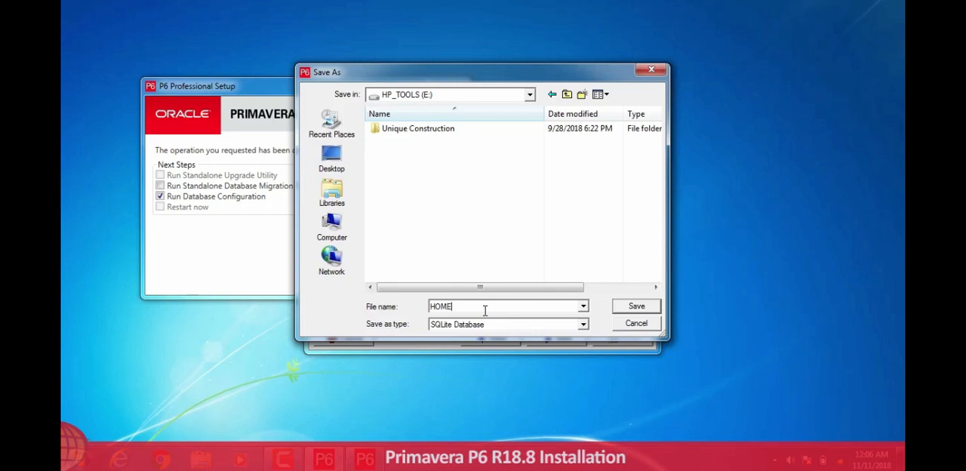
pyautogui.write('WORK')
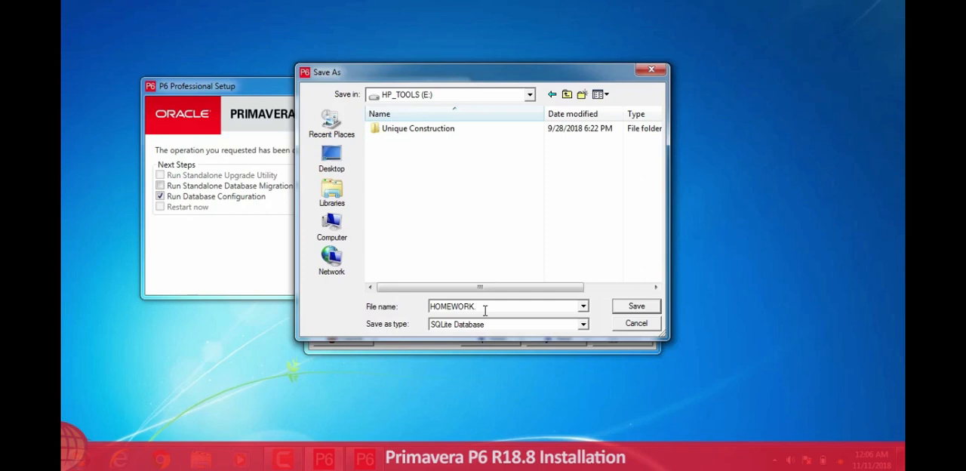
pyautogui.write('.db')
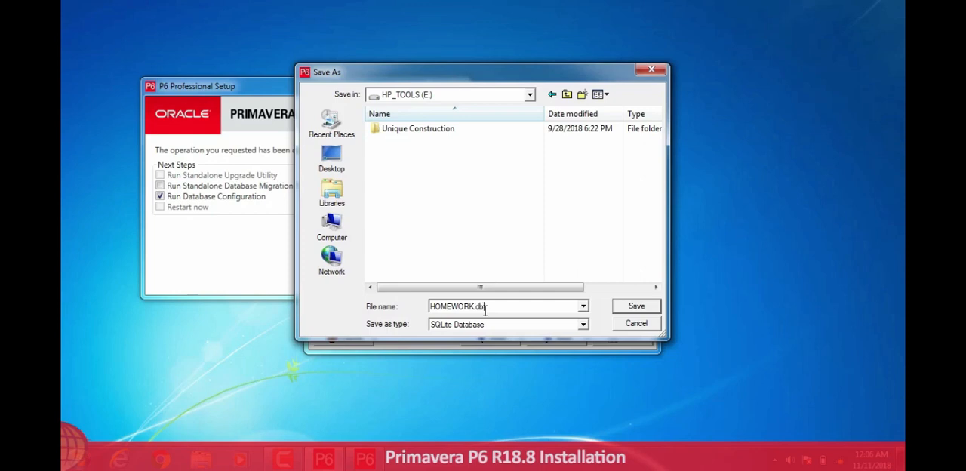
pyautogui.click(636, 305)
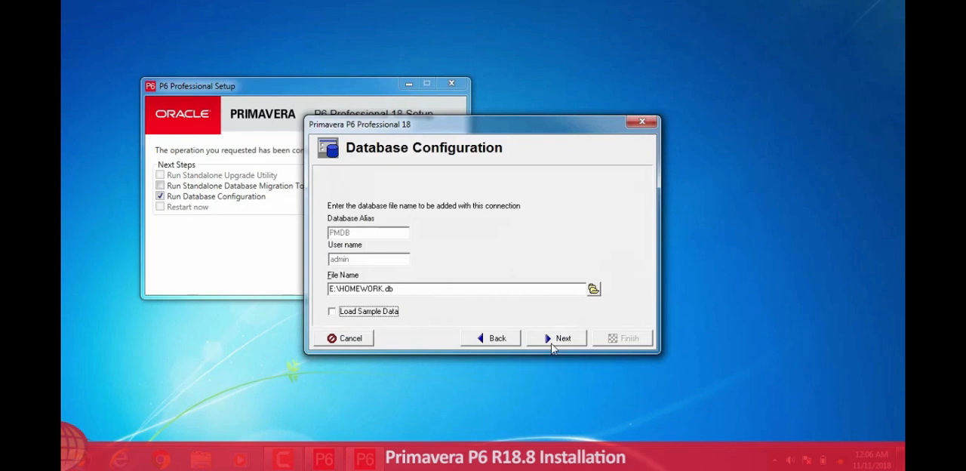
# Test the database connection successfully and finish the Database Configuration wizard.
pyautogui.click(557, 338)
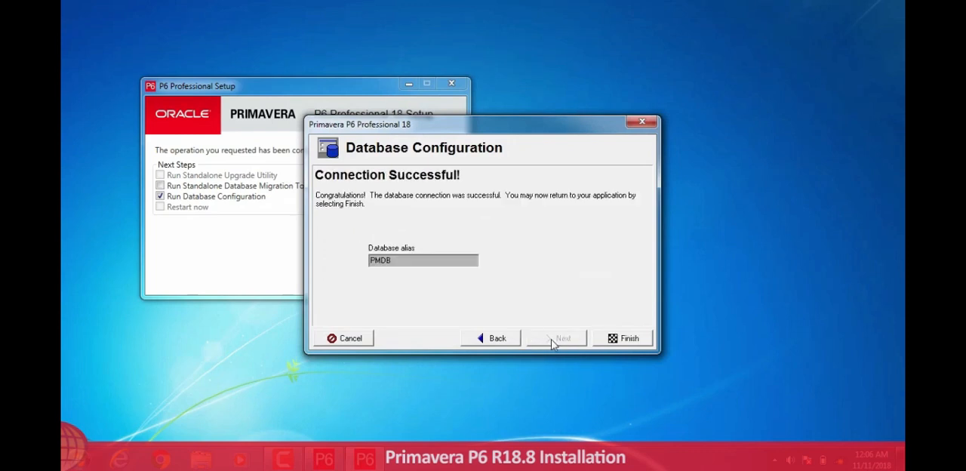
pyautogui.click(491, 338)
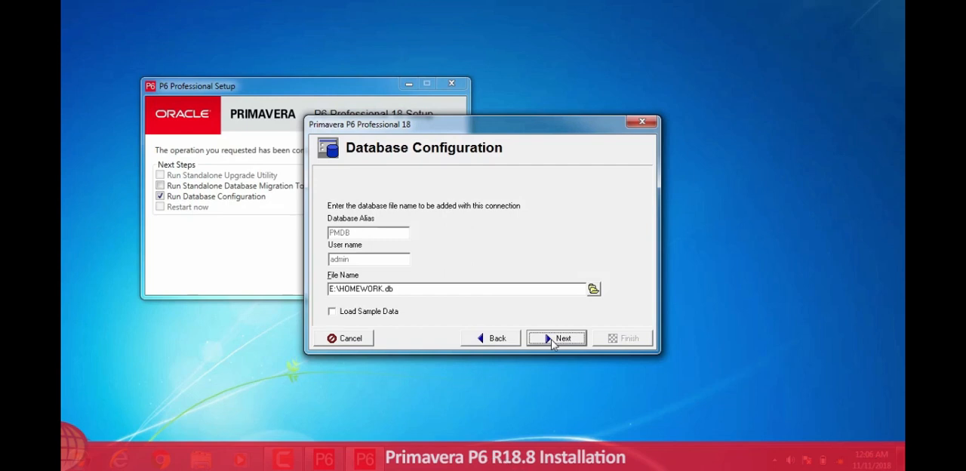
pyautogui.click(558, 338)
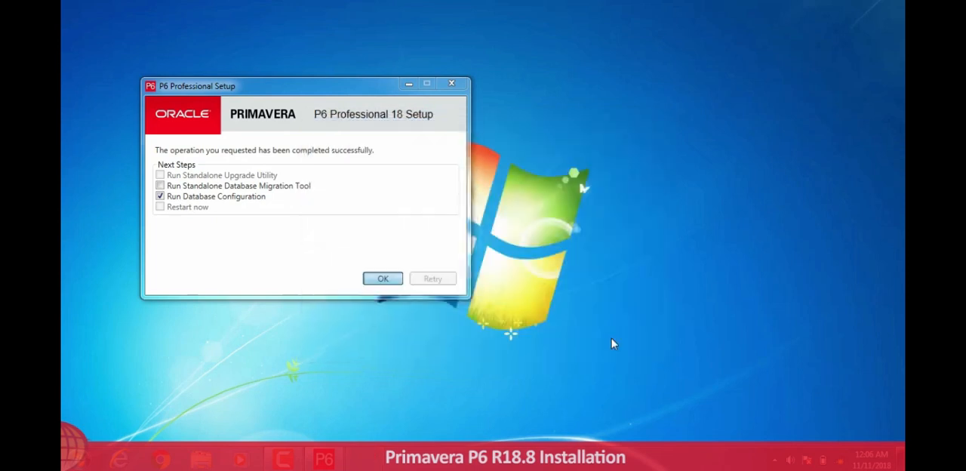
# Dismiss the finished setup and browse Start > All Programs to the Primavera entry.
pyautogui.click(384, 278)
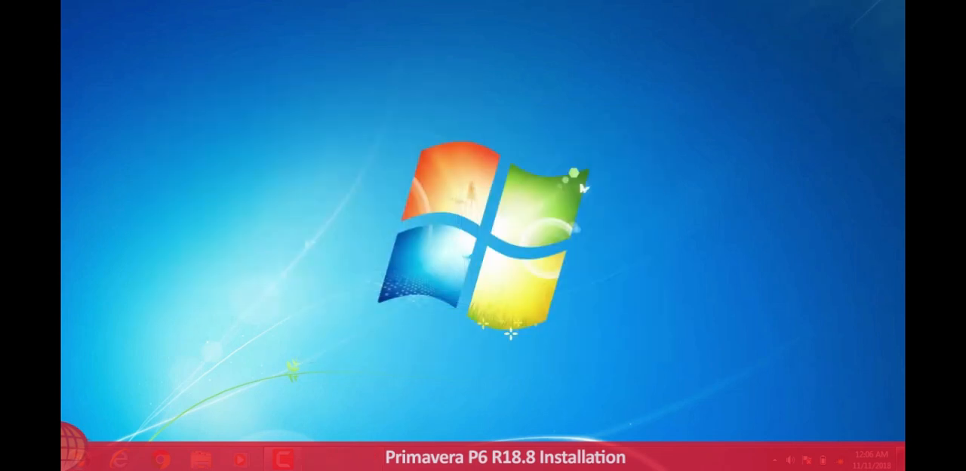
pyautogui.click(73, 458)
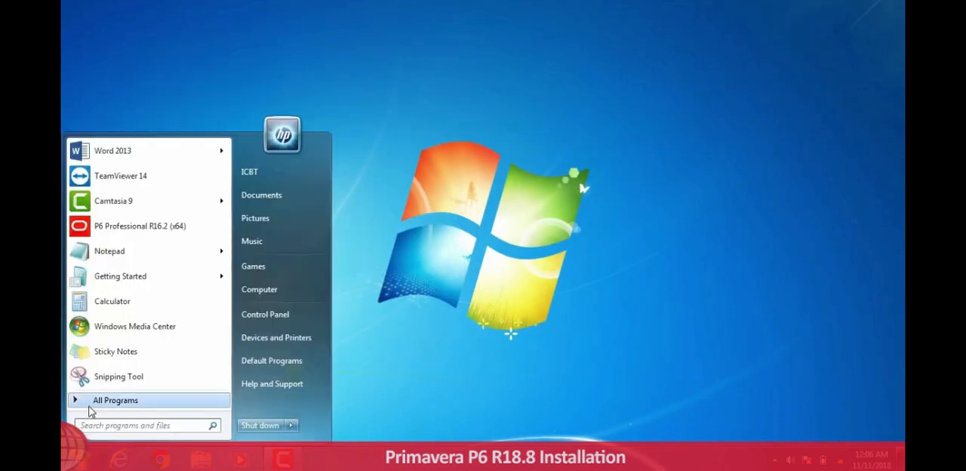
pyautogui.click(115, 400)
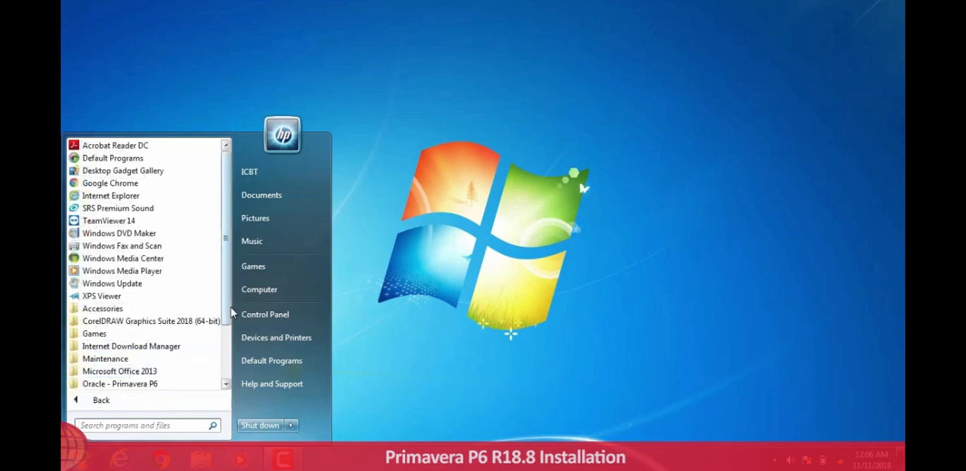
pyautogui.scroll(-3)
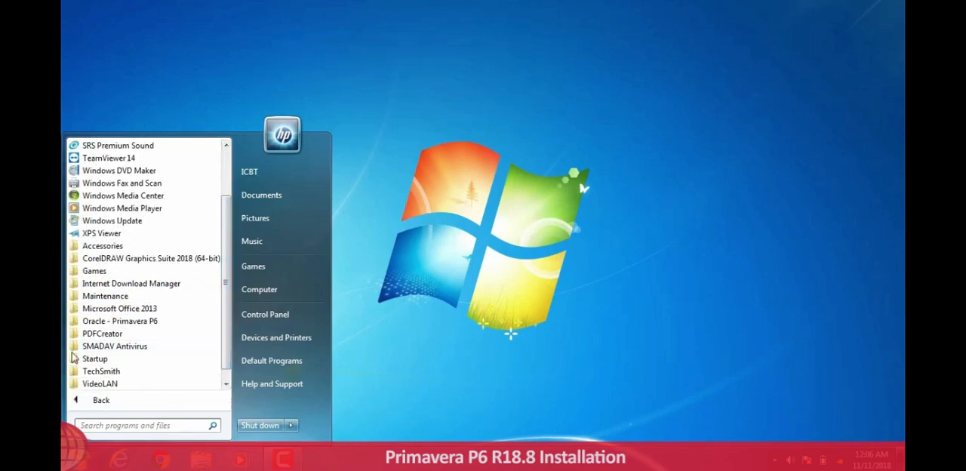
pyautogui.click(121, 320)
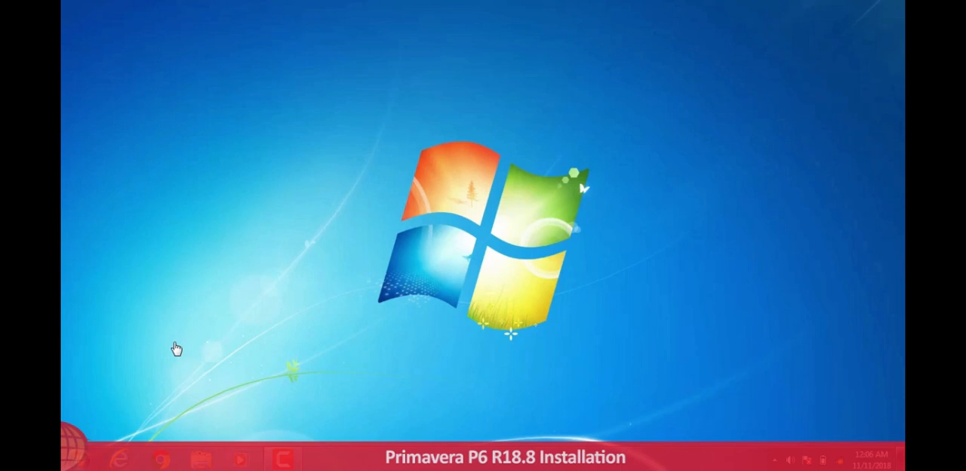
# Start P6 Professional 18 and connect to the PMDB database as admin.
pyautogui.click(323, 459)
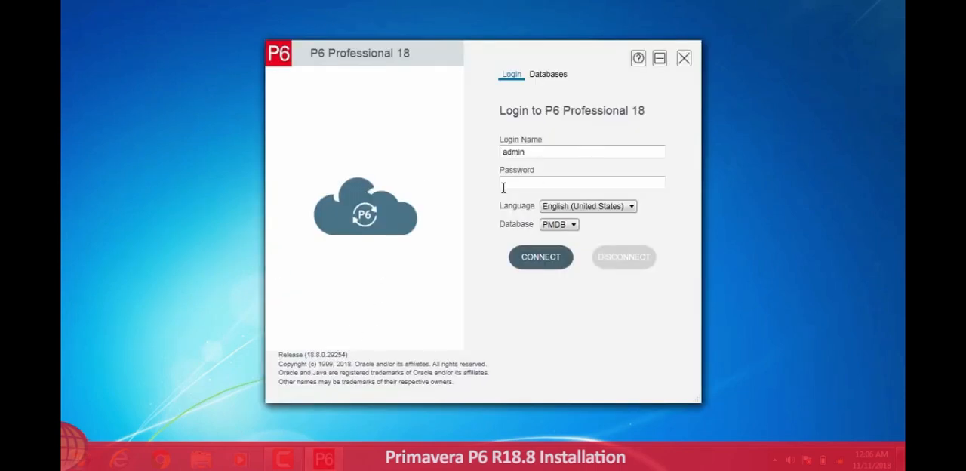
pyautogui.click(583, 183)
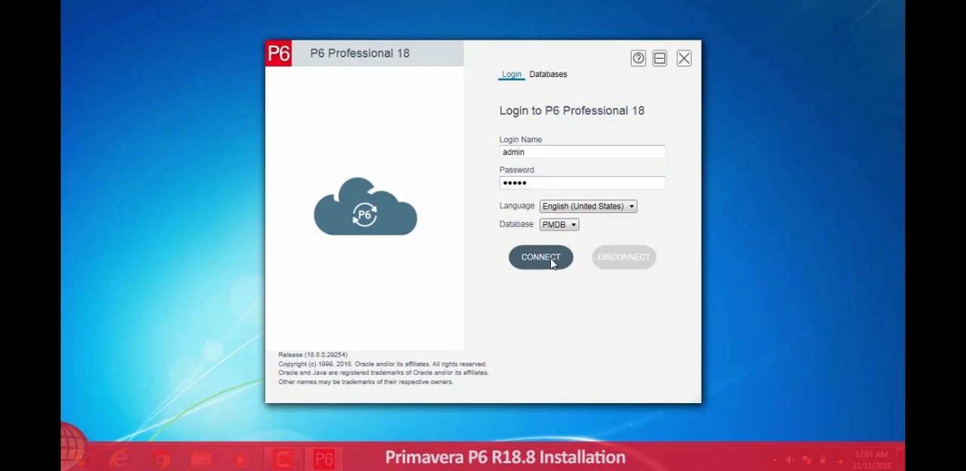
pyautogui.click(540, 257)
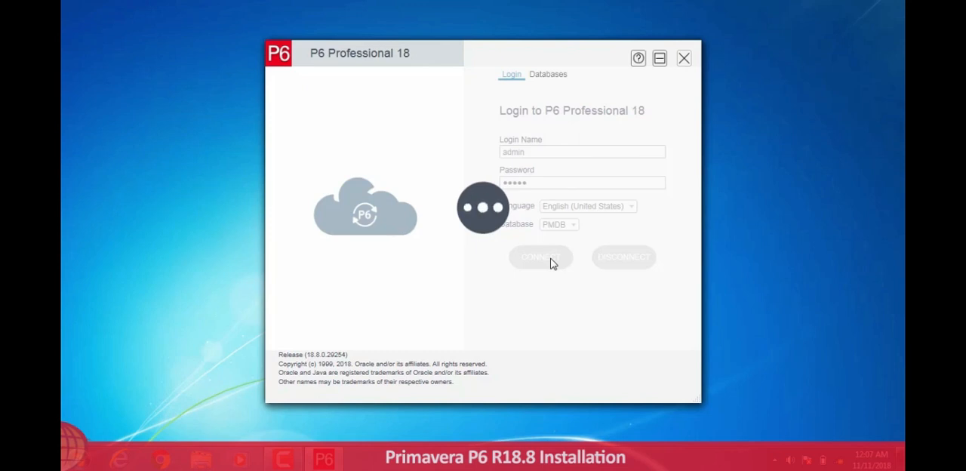
pyautogui.click(541, 257)
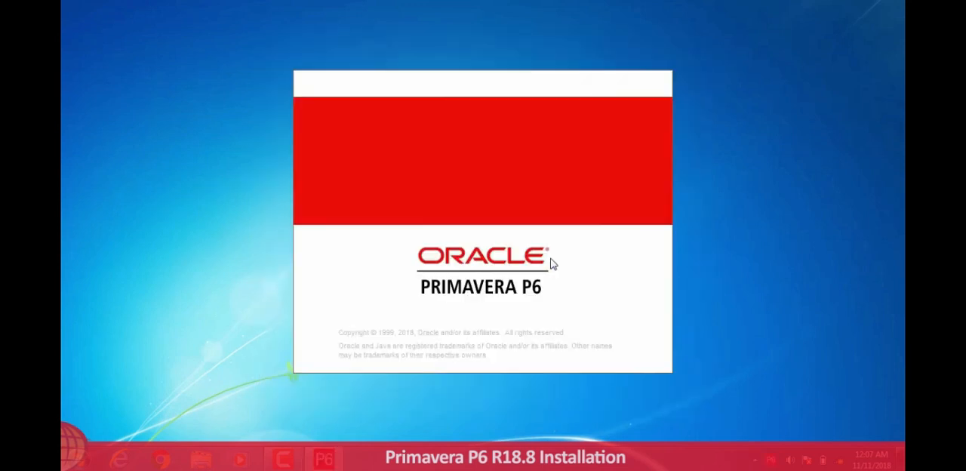